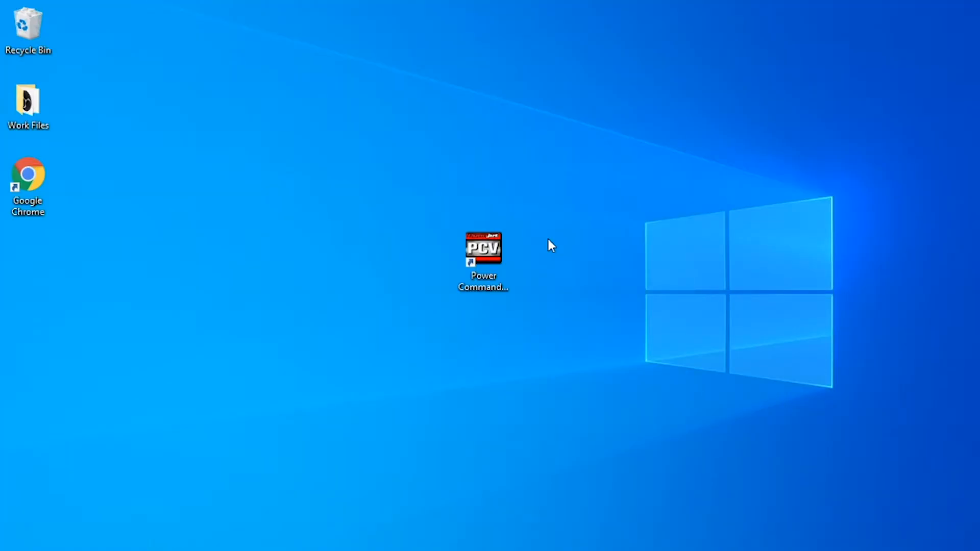
mouse_move(523, 269)
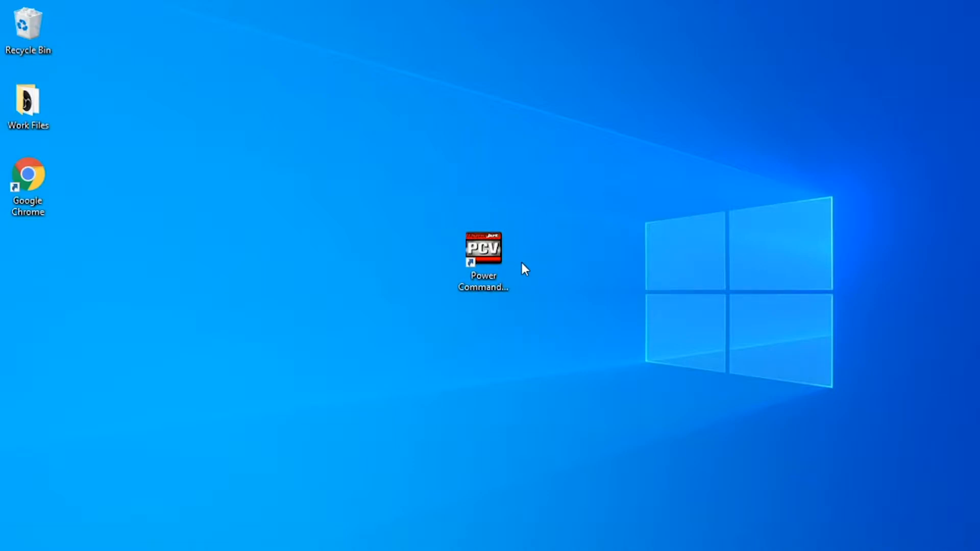
mouse_move(496, 310)
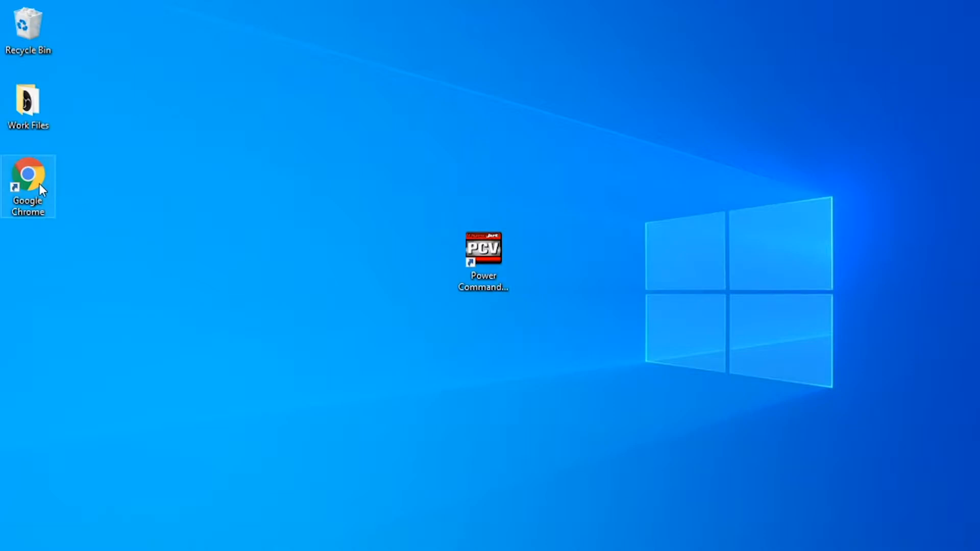
Search Google for 'dynojet' in Chrome and follow the dynojet.com Downloads sitelink
double_click(28, 175)
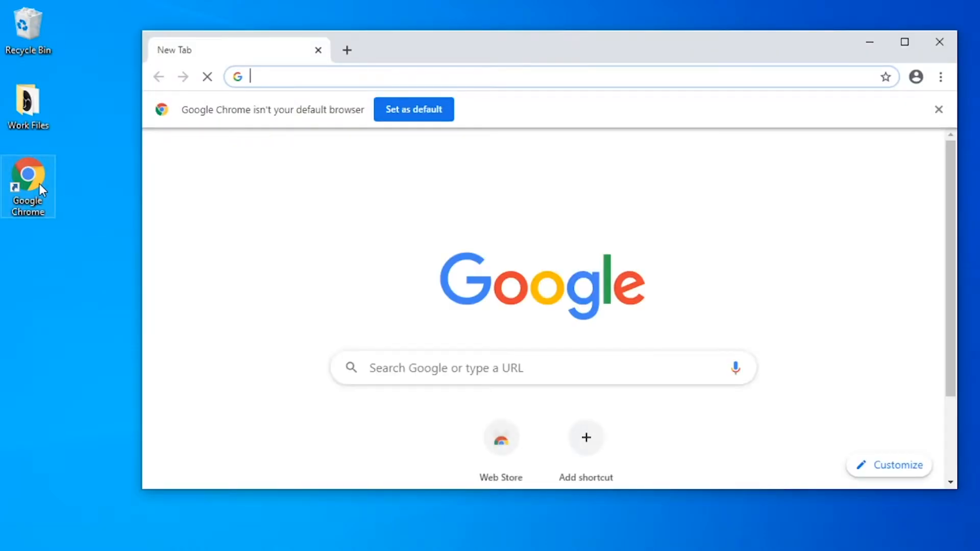
text(d)
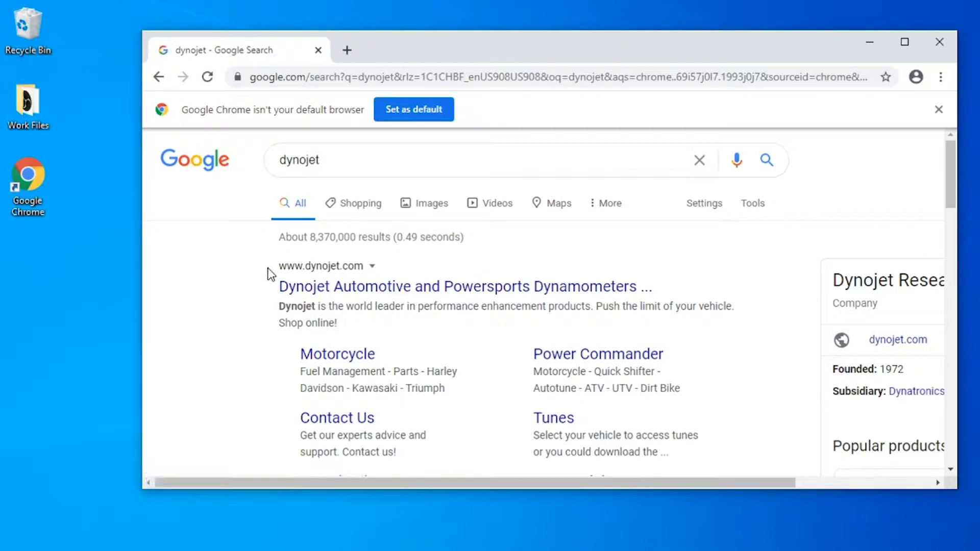
scroll(down, 3)
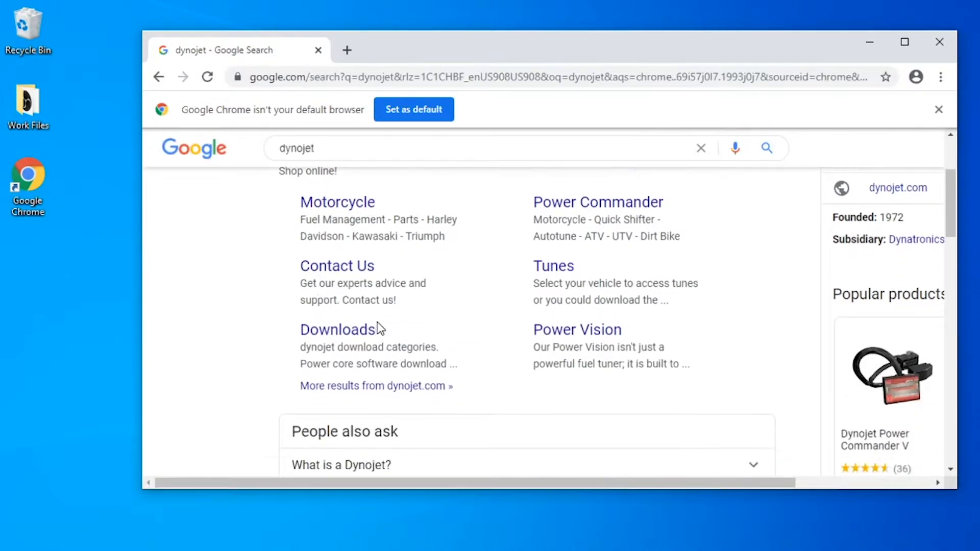
click(337, 329)
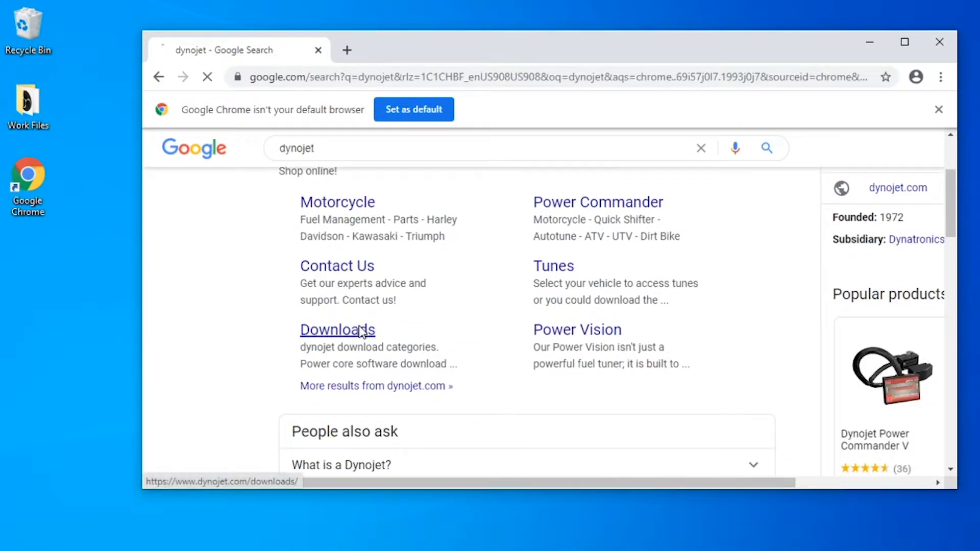
Download the Power Commander V Software zip from the PCV SOFTWARE downloads section
click(337, 329)
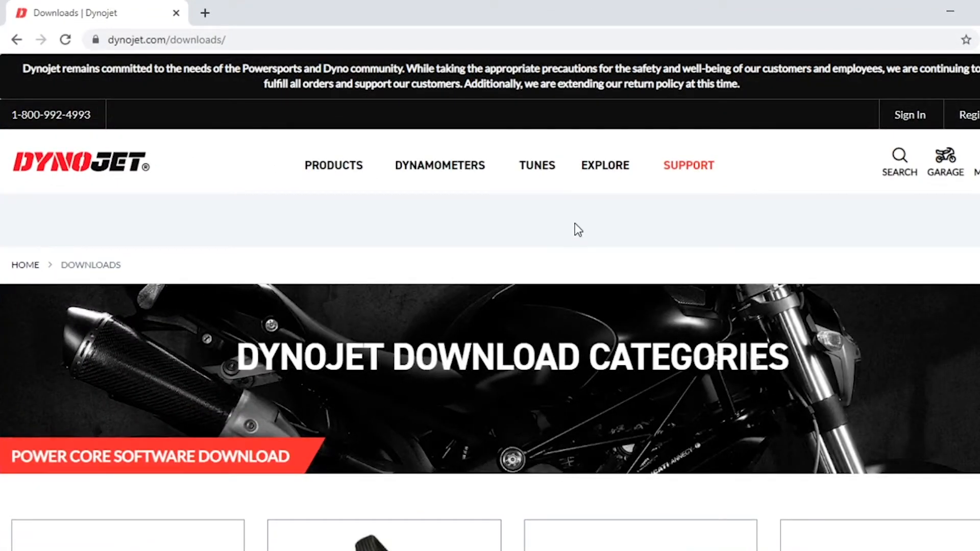
scroll(down, 3)
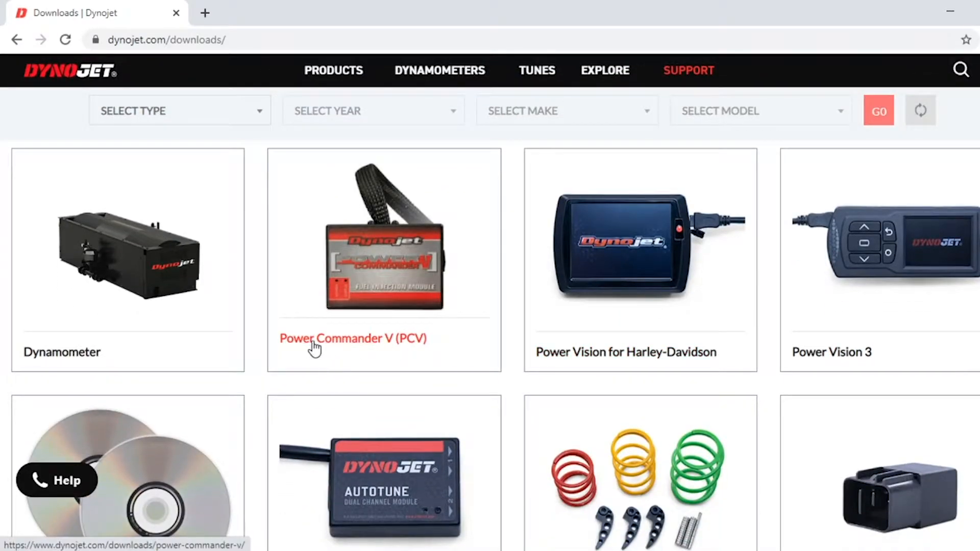
mouse_move(373, 344)
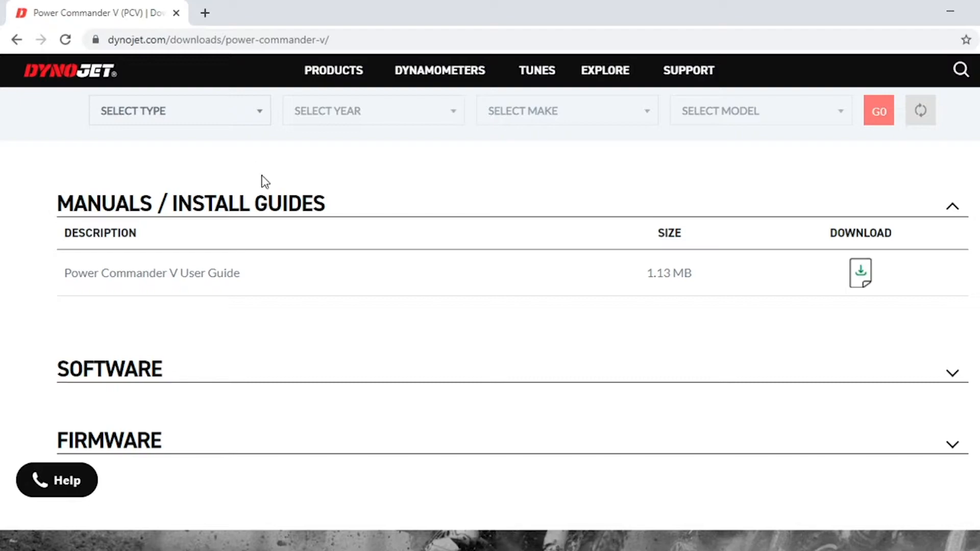
mouse_move(159, 397)
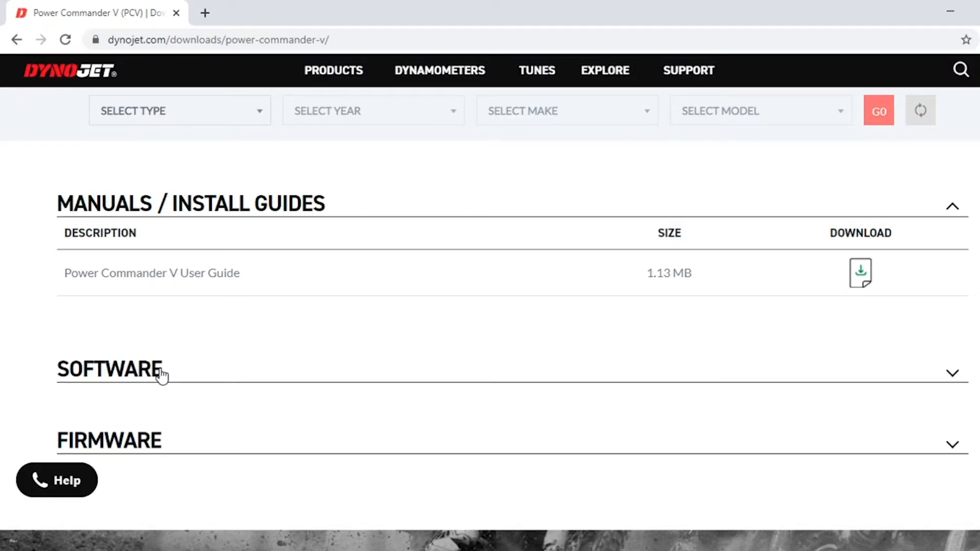
click(109, 369)
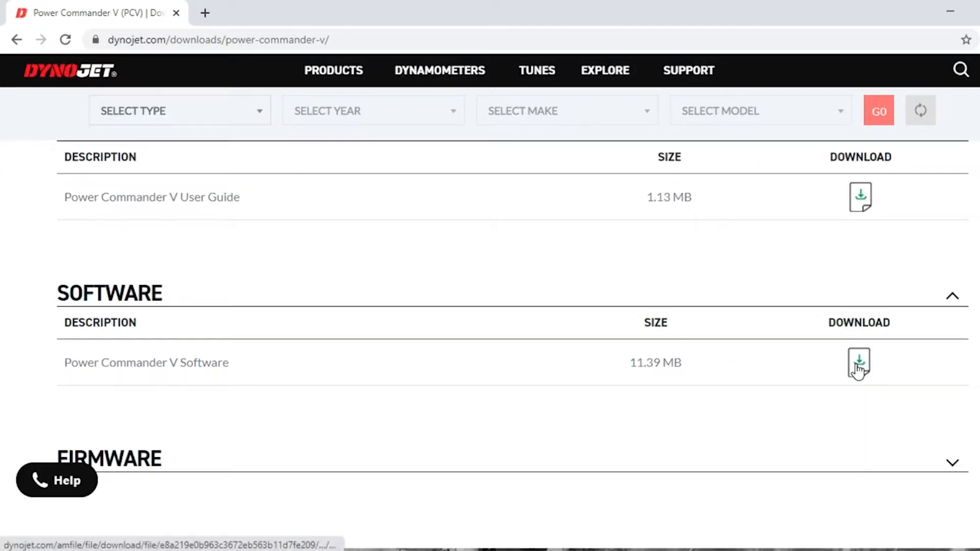
click(859, 362)
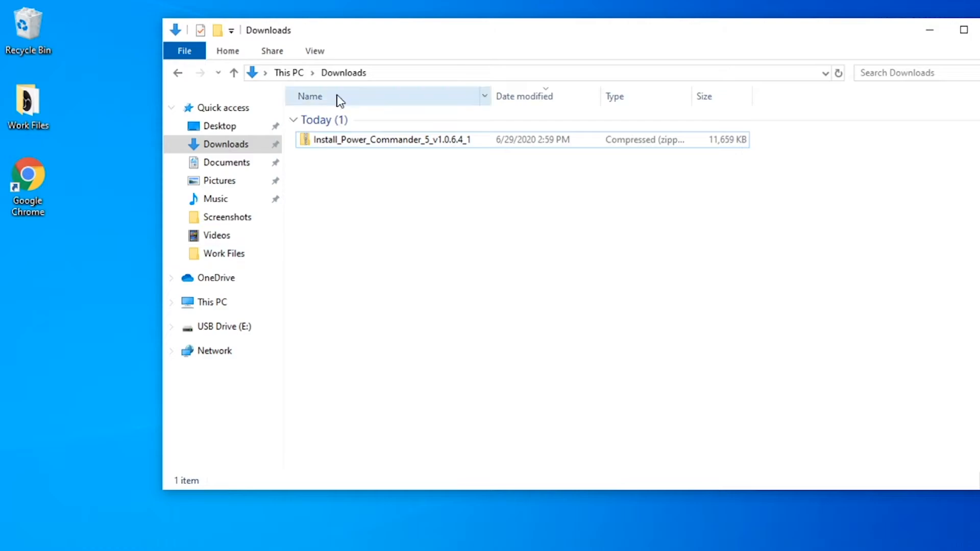
Open the Install_Power_Commander_5 zip in Downloads and run the installer inside it
click(387, 140)
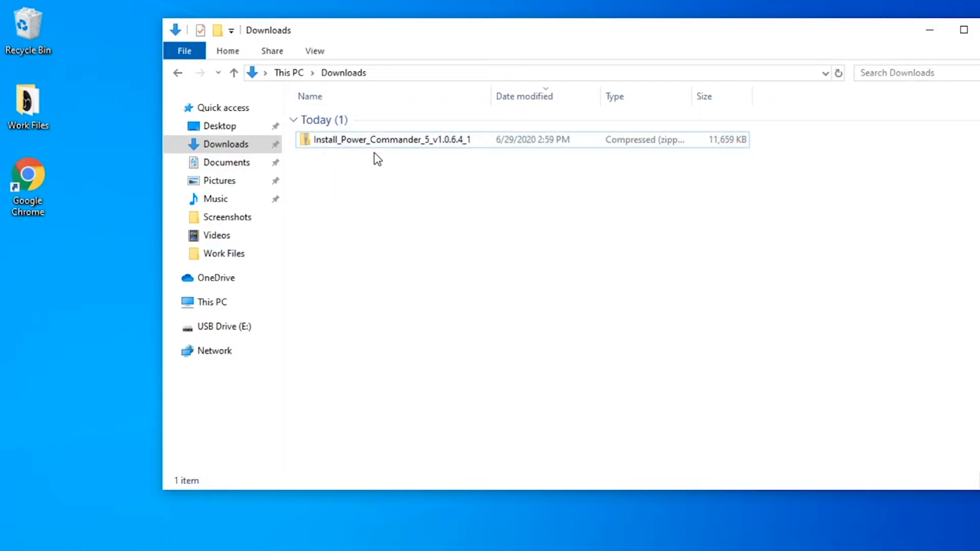
mouse_move(384, 158)
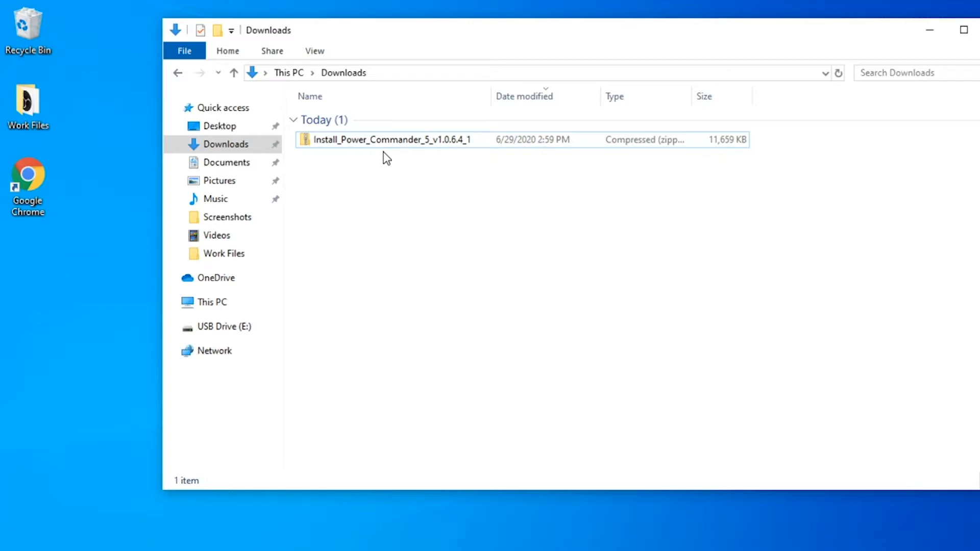
click(387, 140)
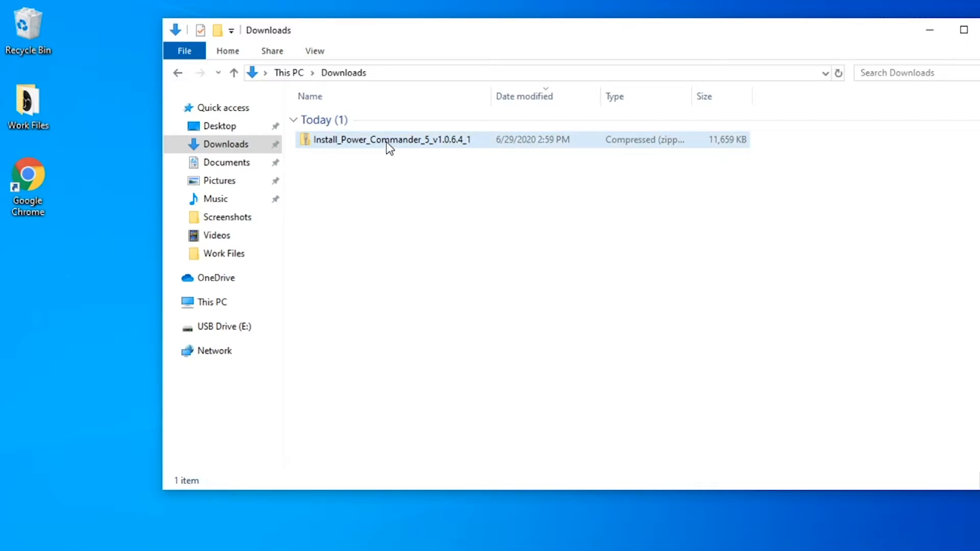
double_click(391, 140)
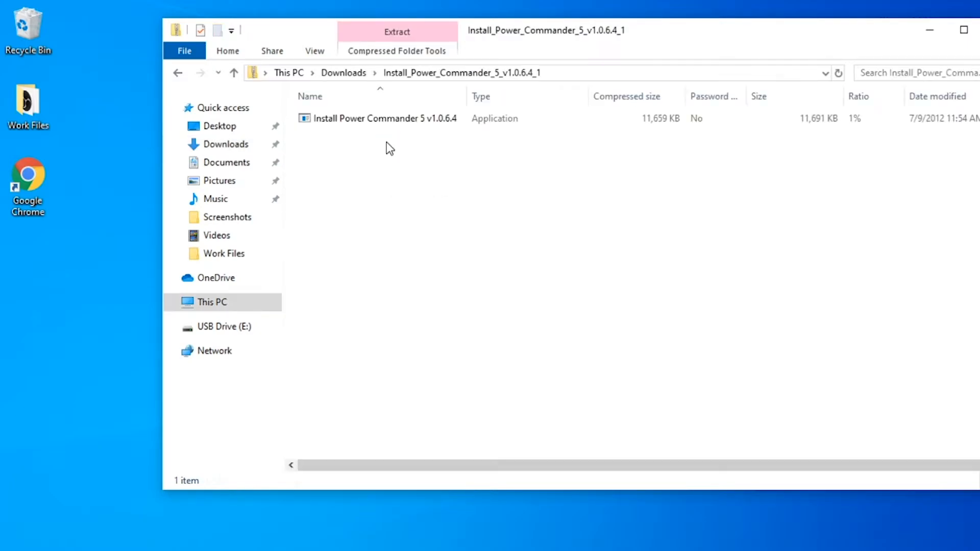
click(380, 118)
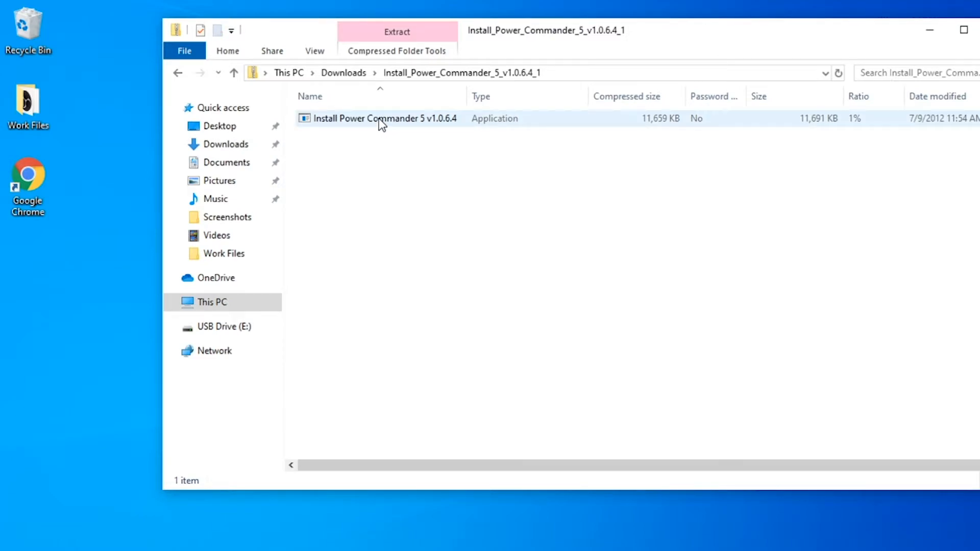
double_click(382, 118)
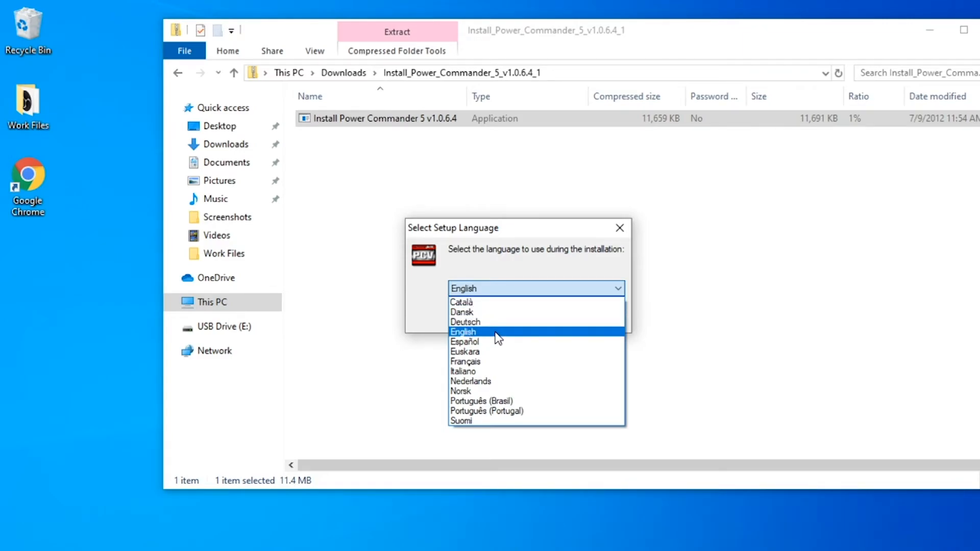
Keep English, the default install and Start Menu folders, and desktop plus Quick Launch icons
click(462, 331)
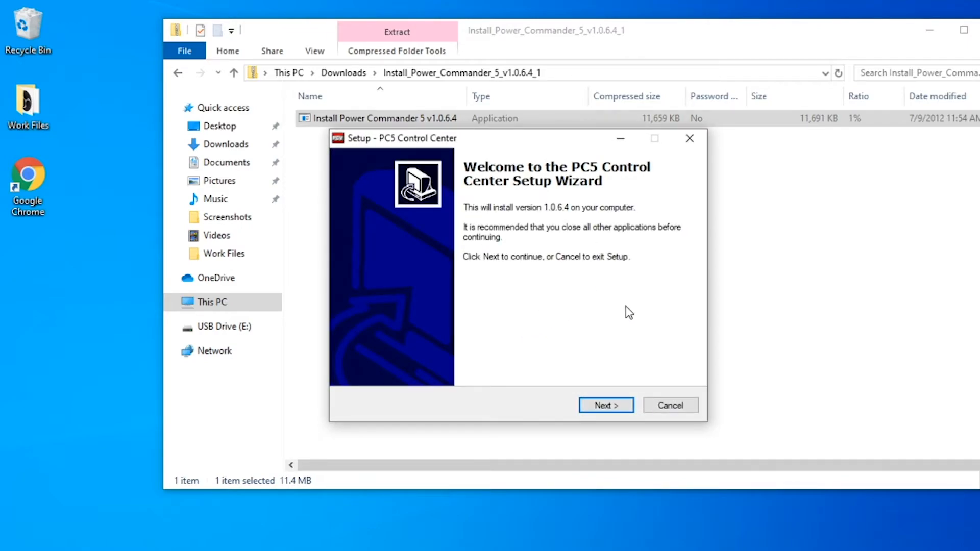
click(604, 405)
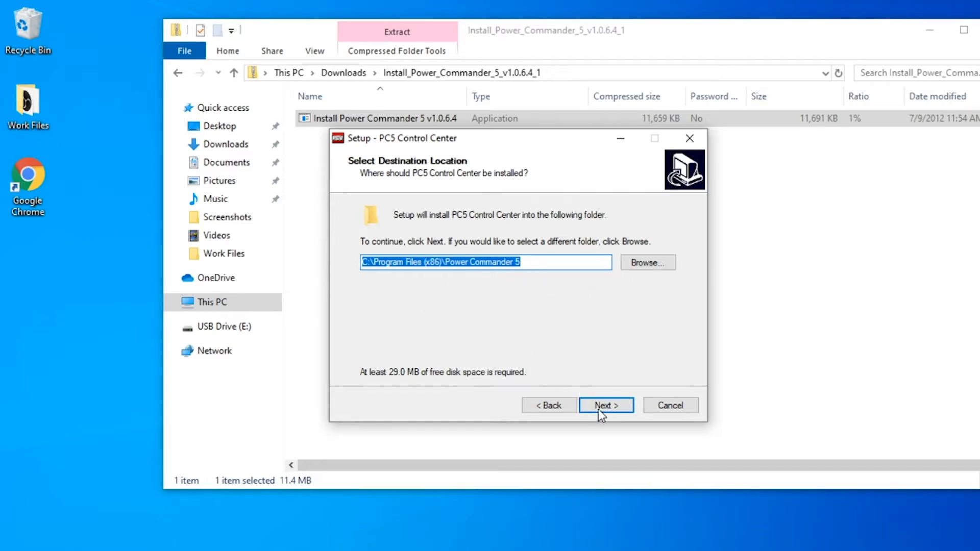
click(604, 405)
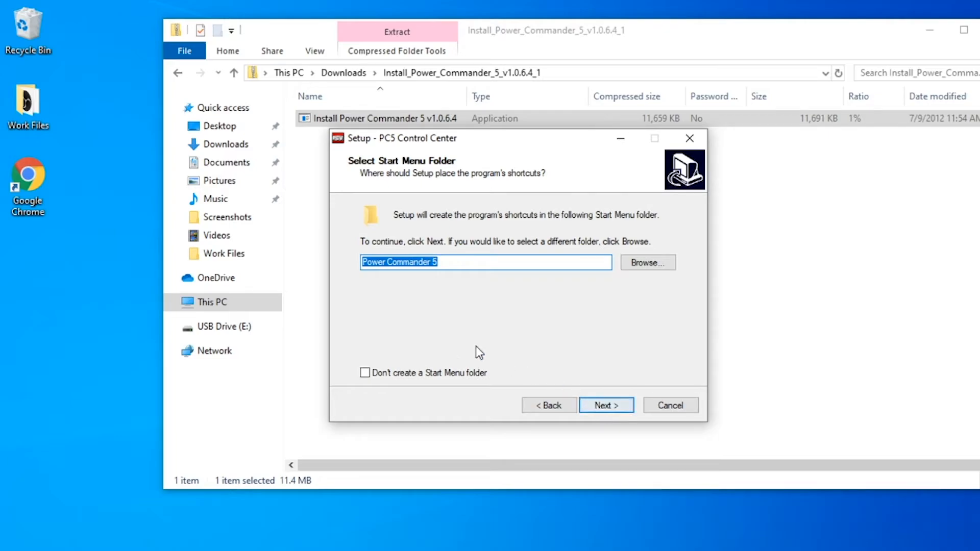
click(606, 405)
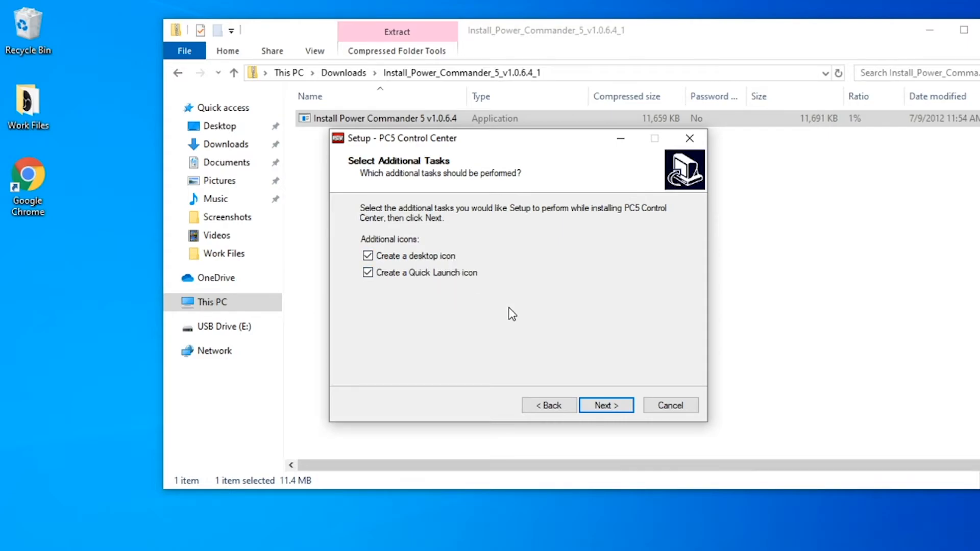
click(605, 405)
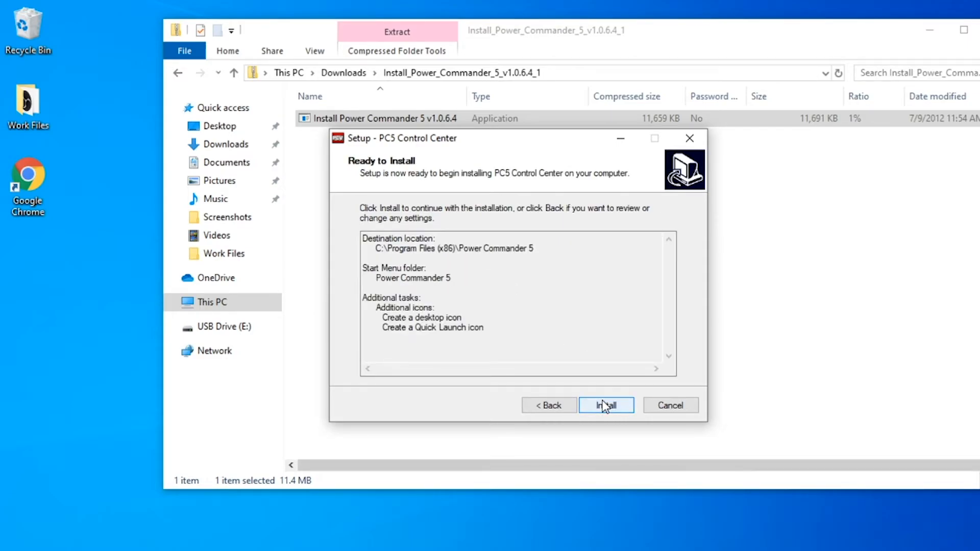
mouse_move(632, 386)
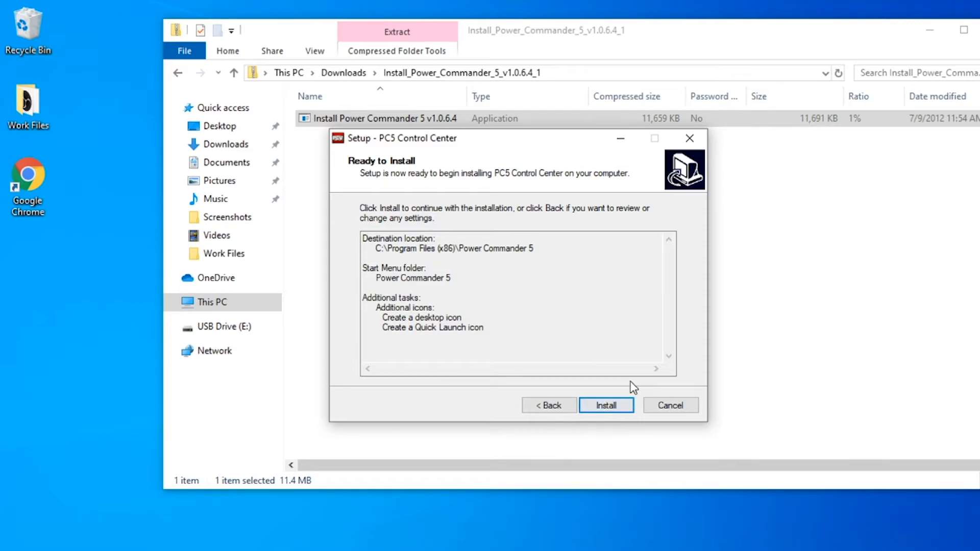
Install PC5 Control Center and finish setup with Launch Power Commander 5 checked
click(605, 405)
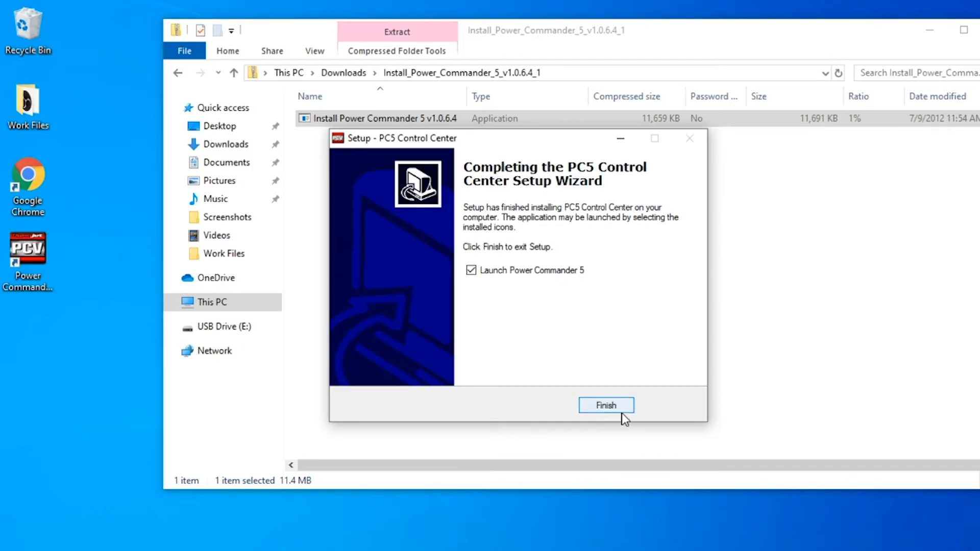
click(605, 405)
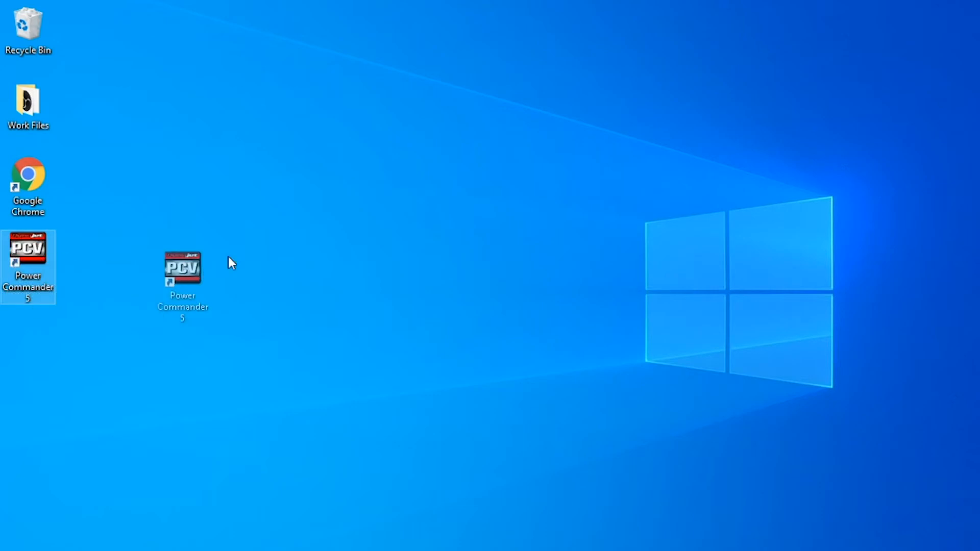
Move the Power Commander 5 shortcut to the desktop centre and launch version 1.0.6.4
drag(183, 268, 483, 269)
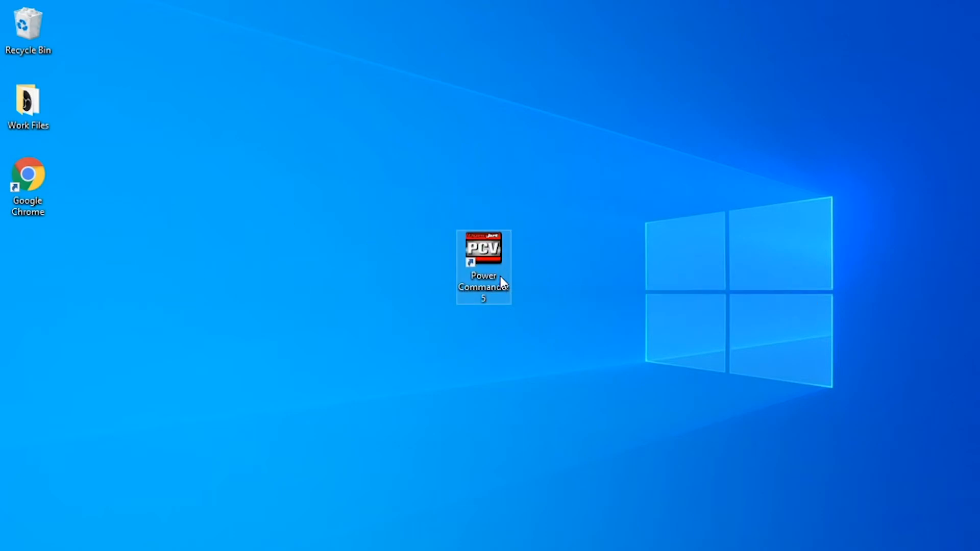
double_click(483, 250)
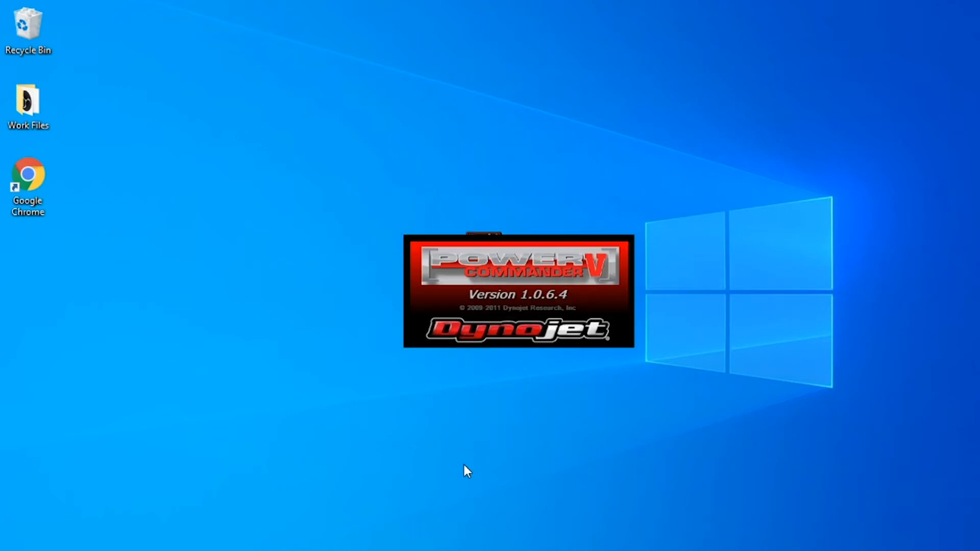